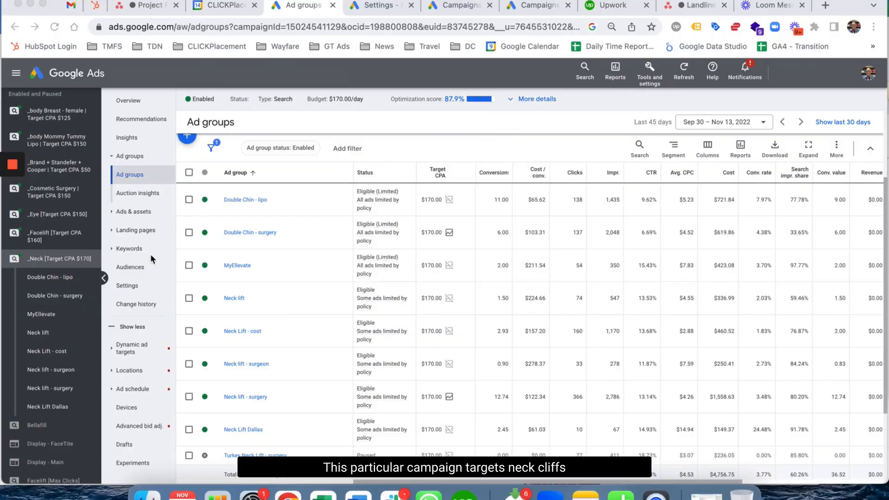
mouse_move(444, 212)
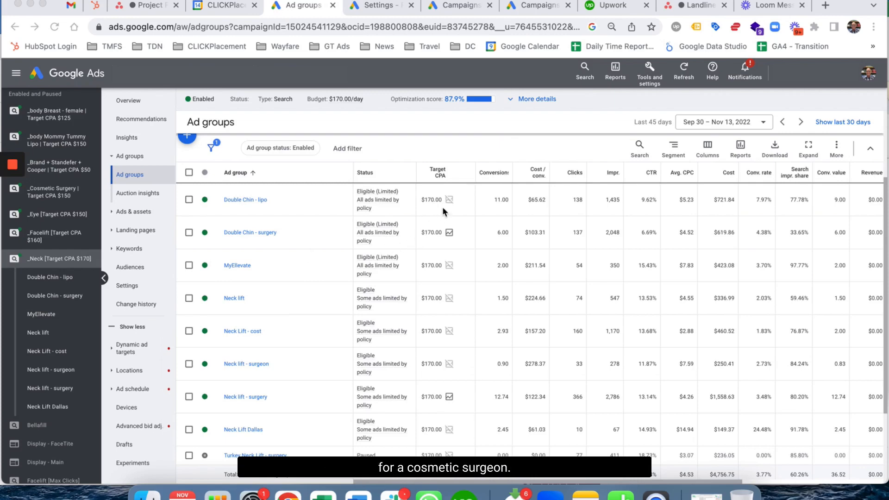
mouse_move(442, 211)
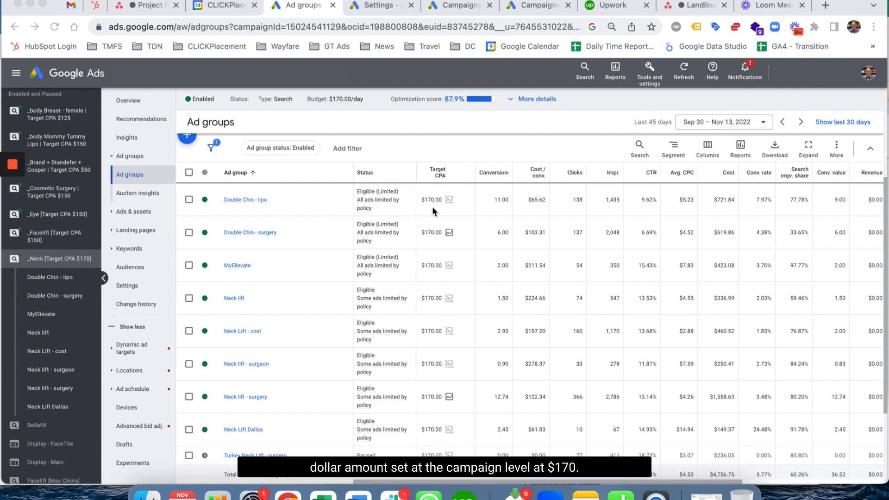
mouse_move(479, 232)
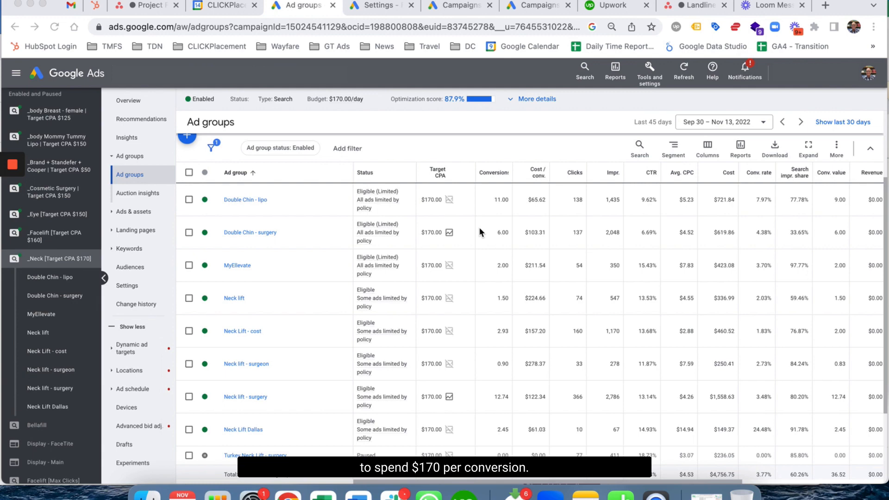
mouse_move(270, 237)
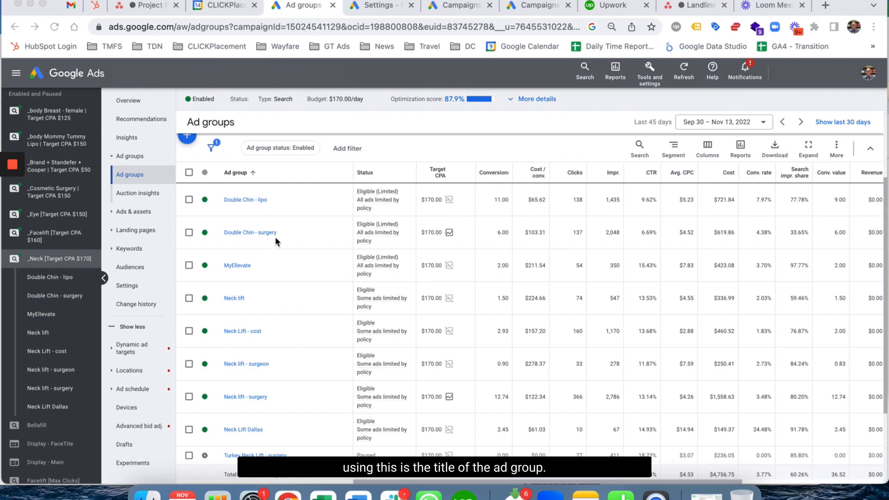
- Open the inline Target CPA editor for the Double Chin - surgery ad group
scroll("down", 3)
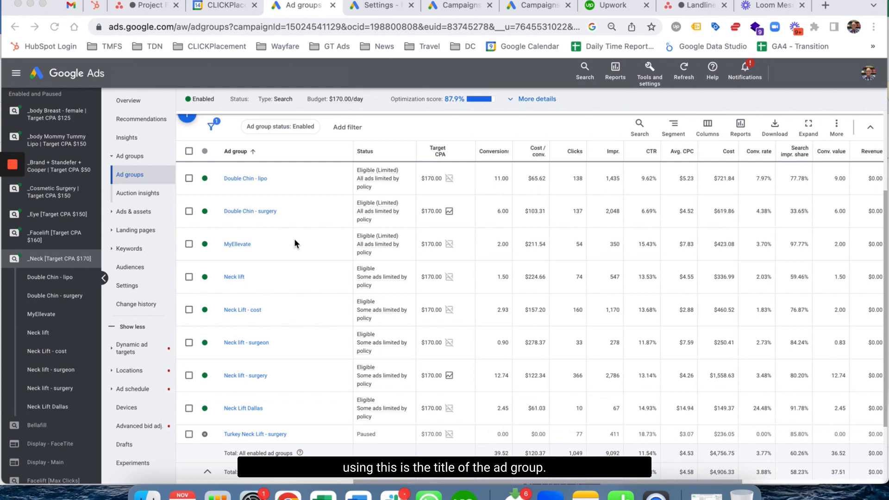
mouse_move(289, 436)
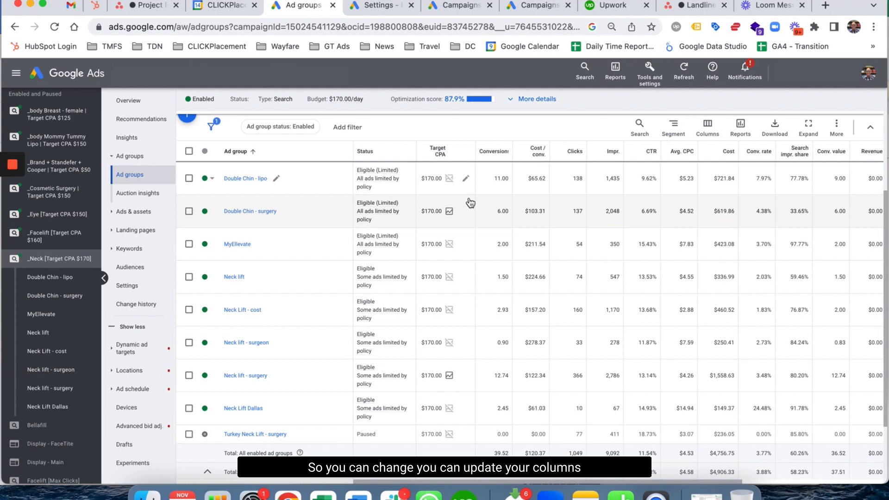
left_click(452, 211)
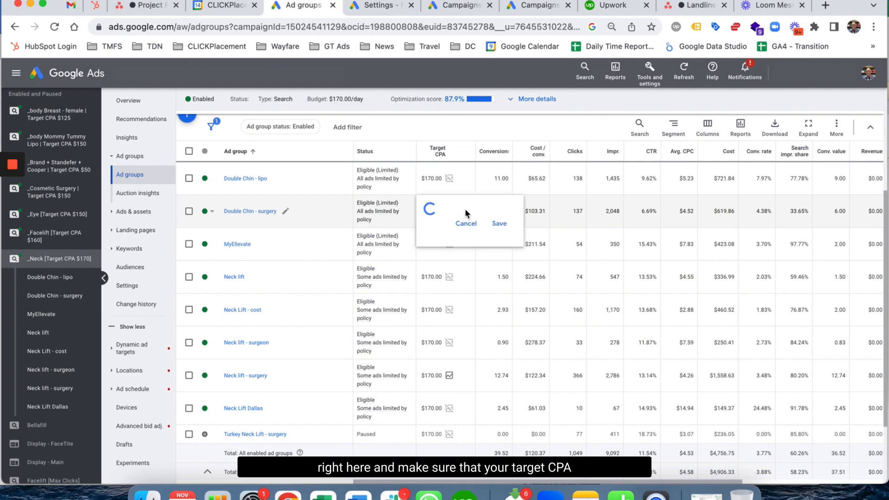